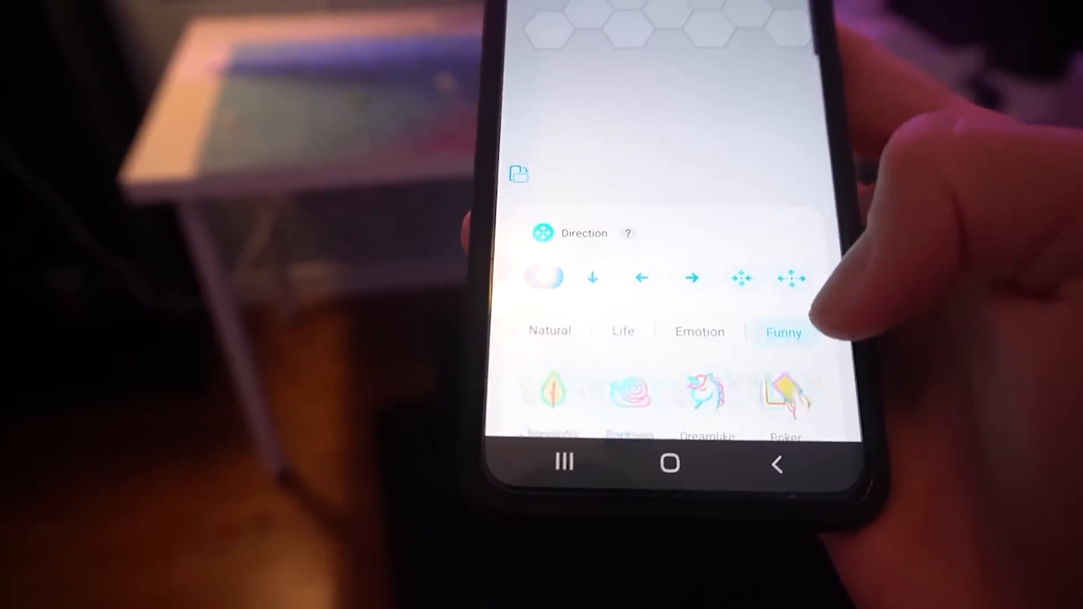
scroll("down", 3)
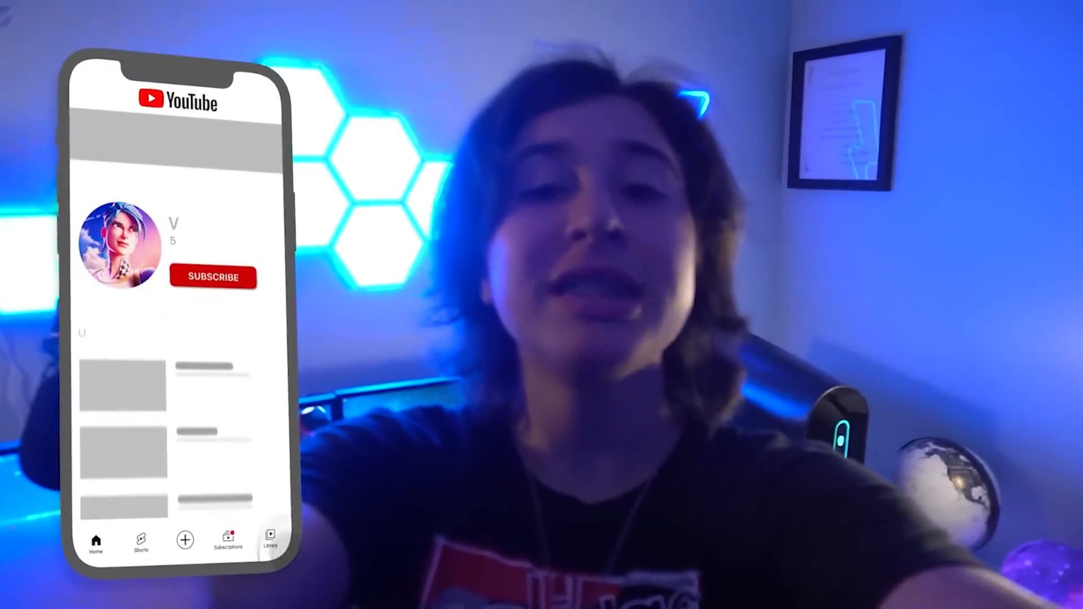
left_click(213, 278)
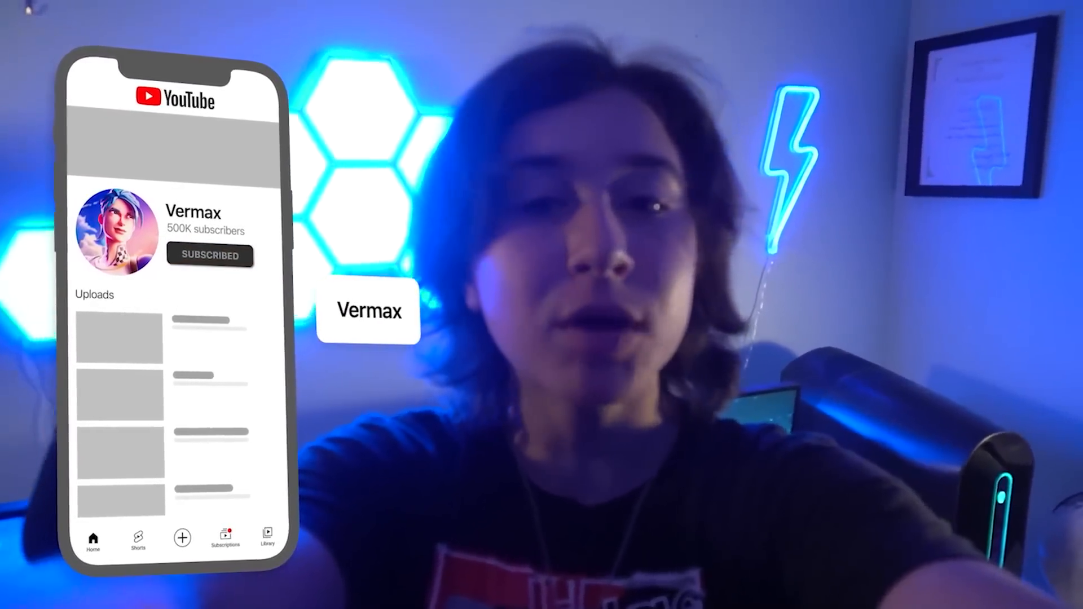